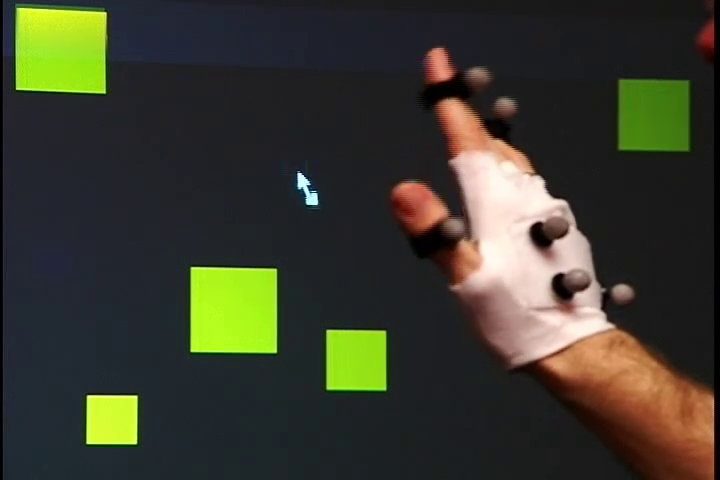
click(245, 305)
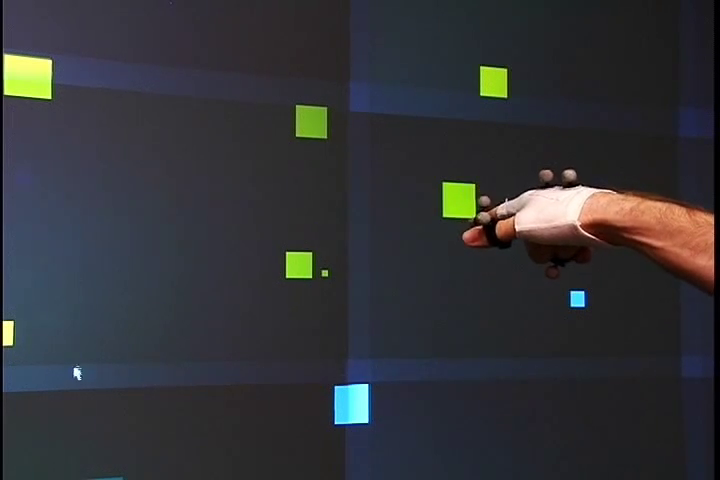
mouse_move(185, 238)
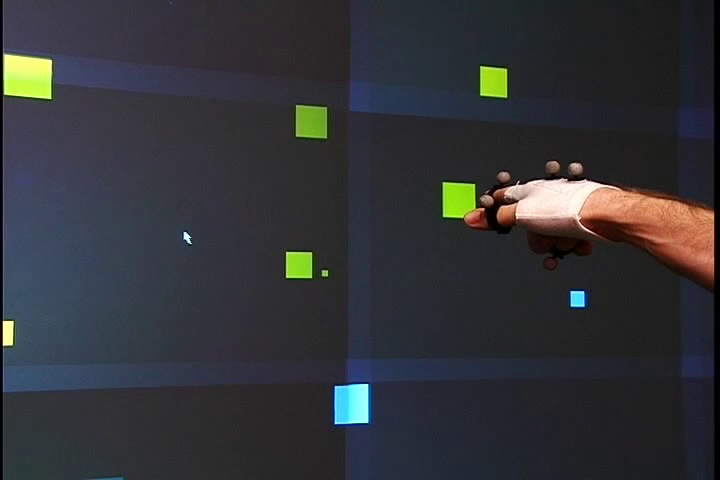